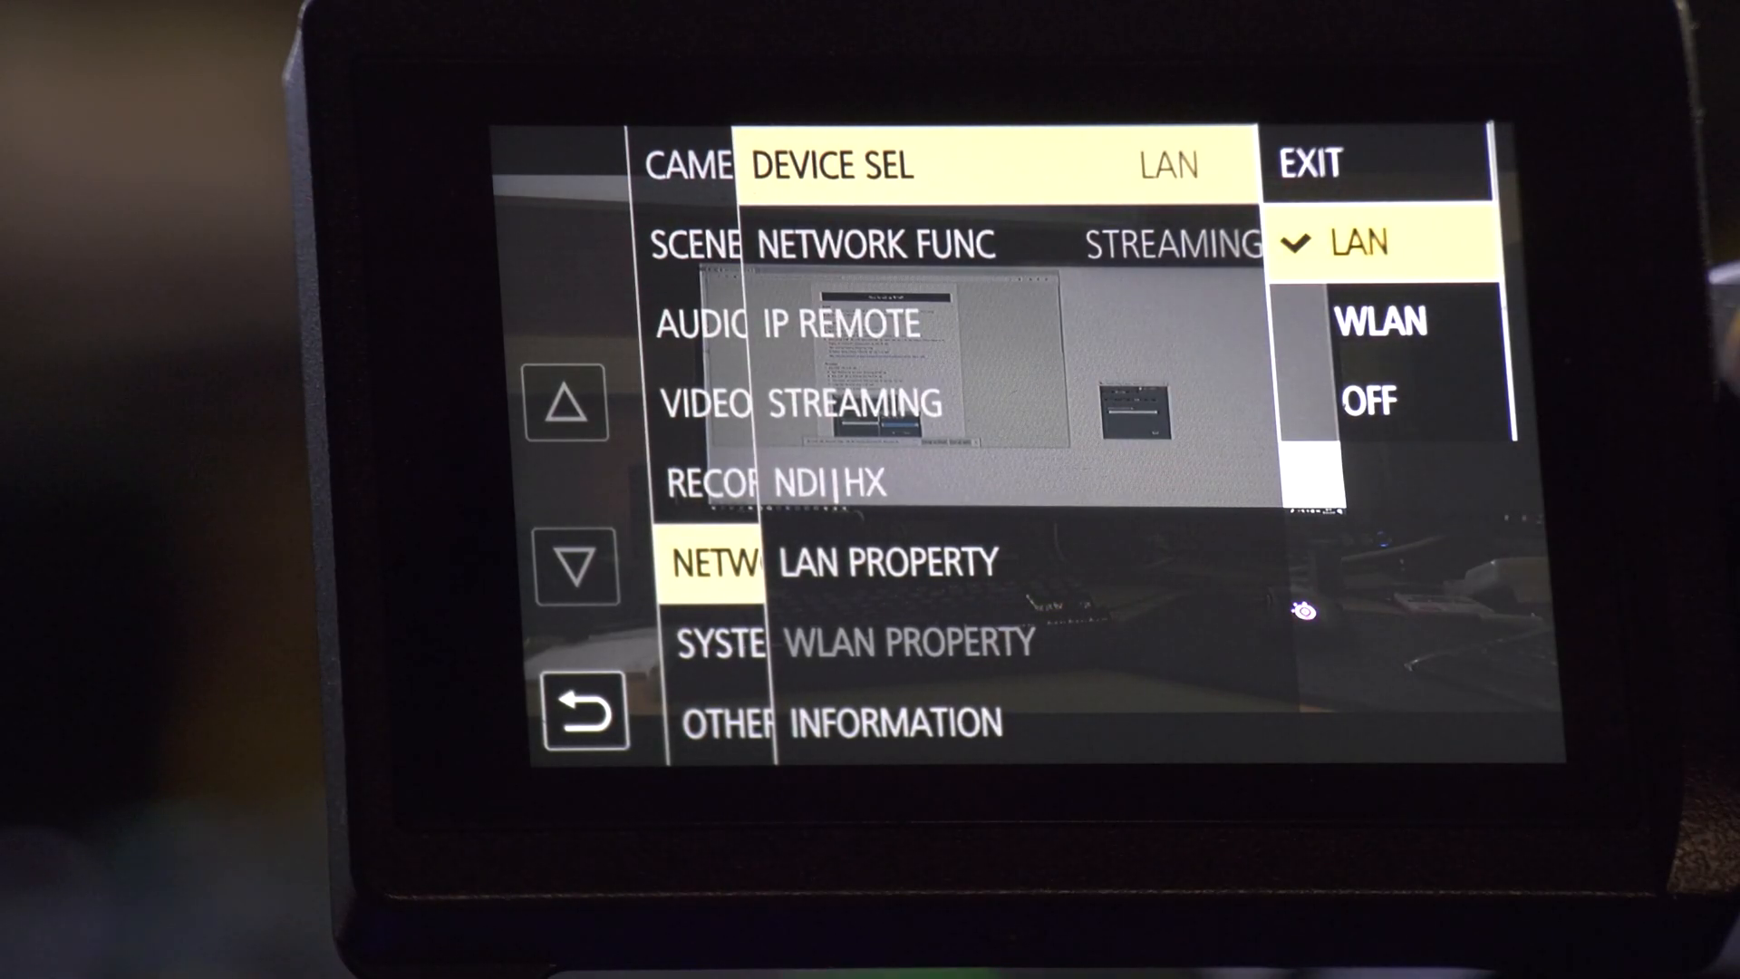
Choose LAN as the network device under NETWORK > DEVICE SEL
click(856, 402)
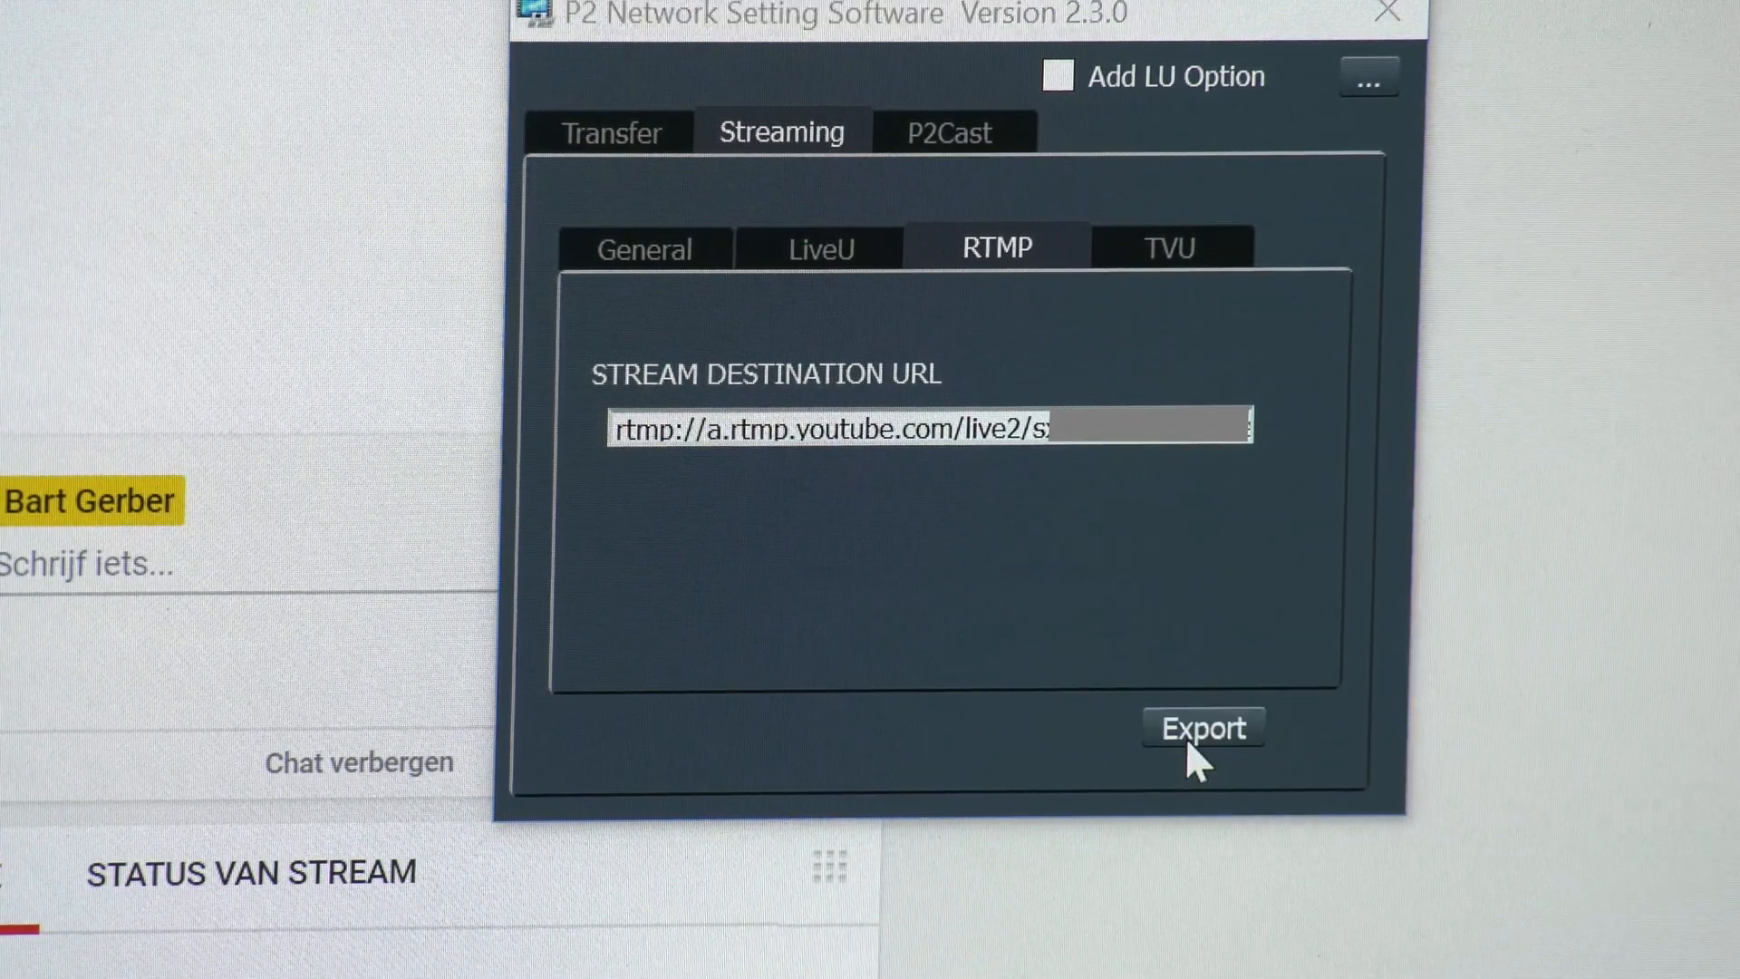
Export the YouTube RTMP stream URL to the SD card on drive H:
click(1202, 729)
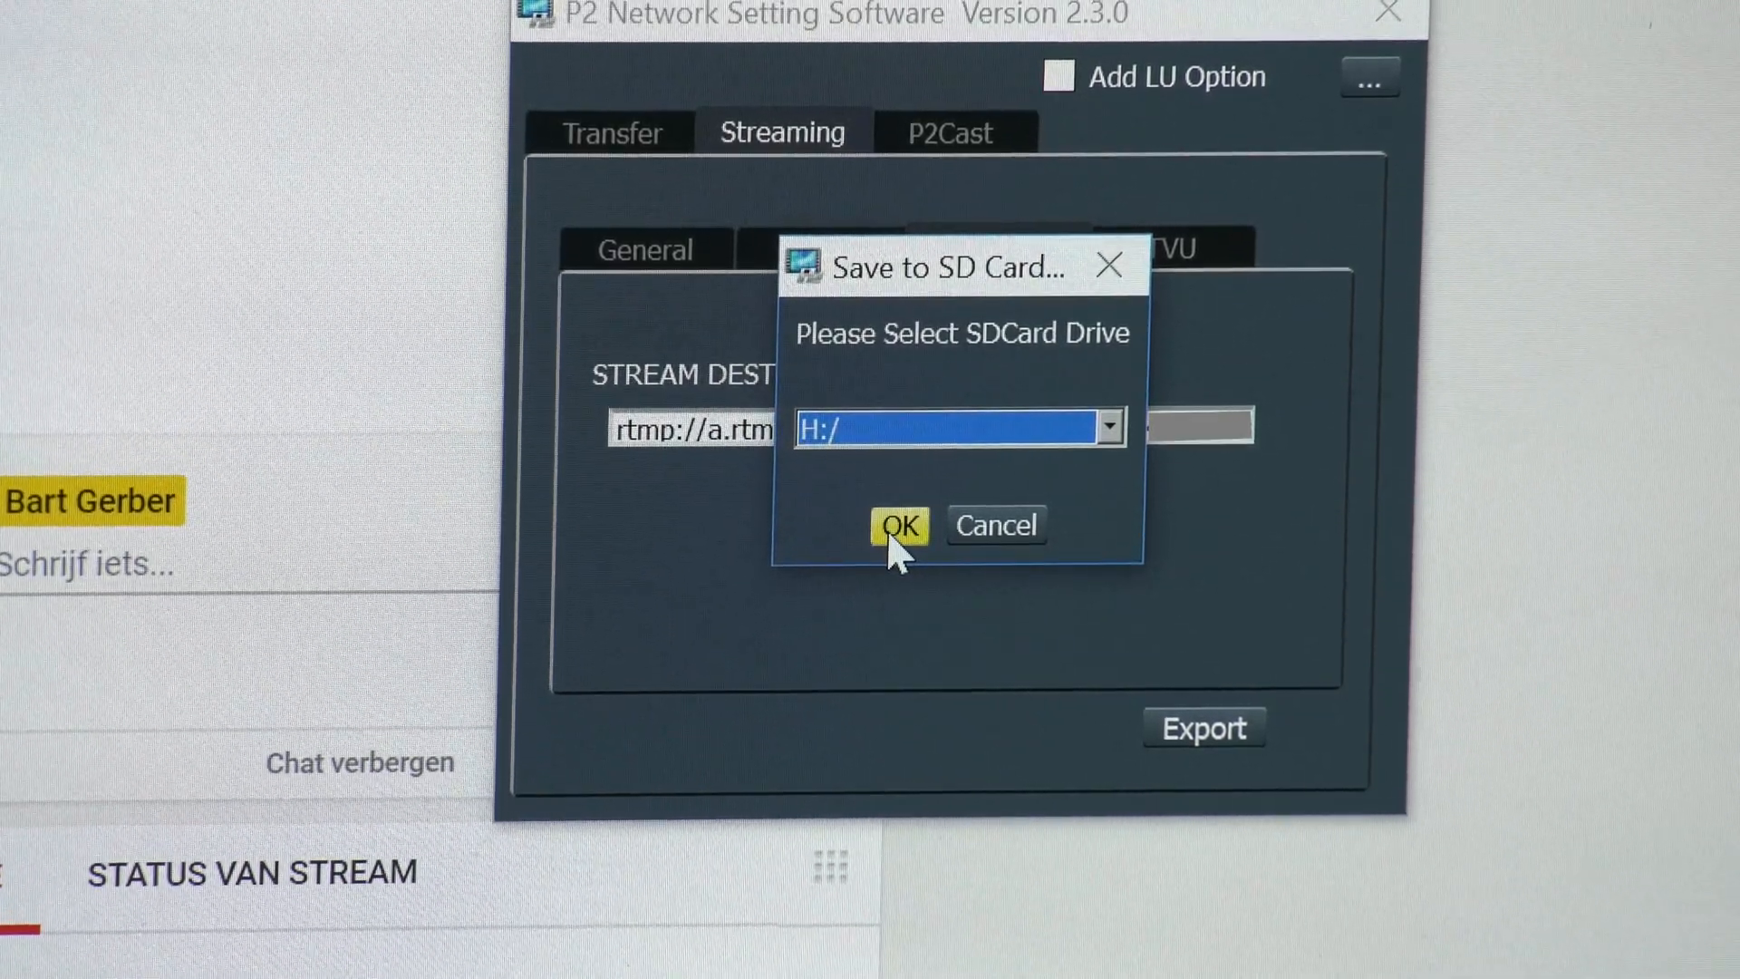
click(899, 524)
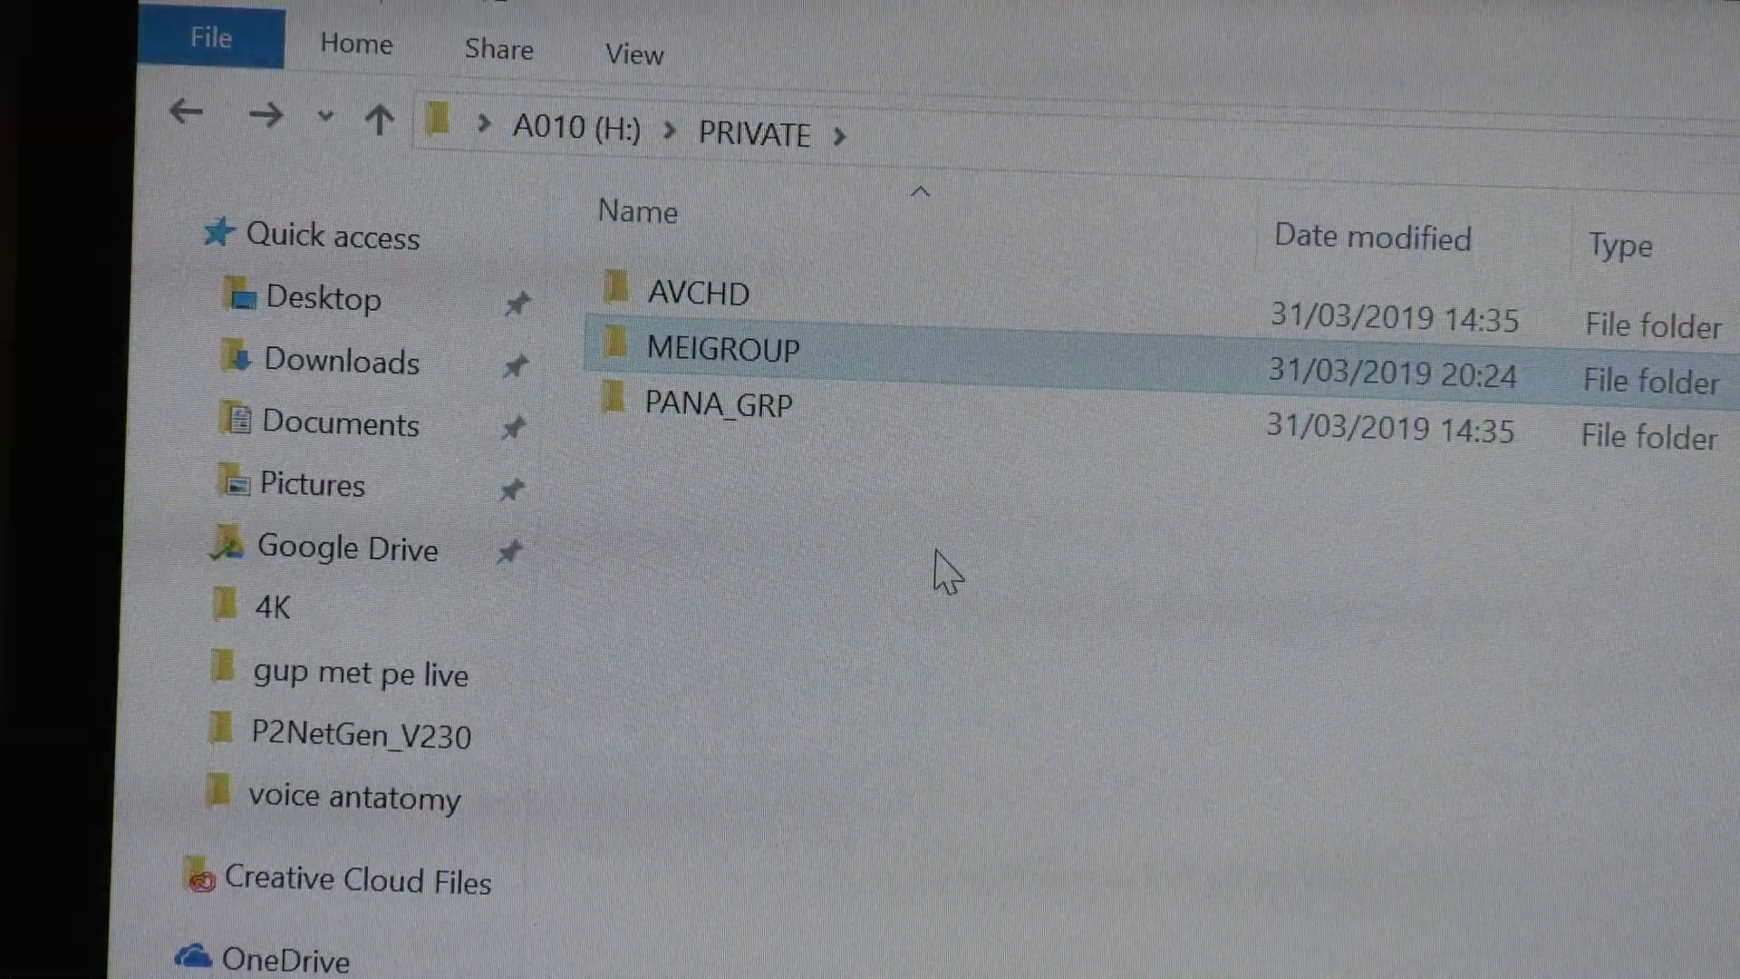
Browse MEIGROUP > PAVCN > SBG > P2SD to reveal the exported P2STREAM.CNF
double_click(723, 348)
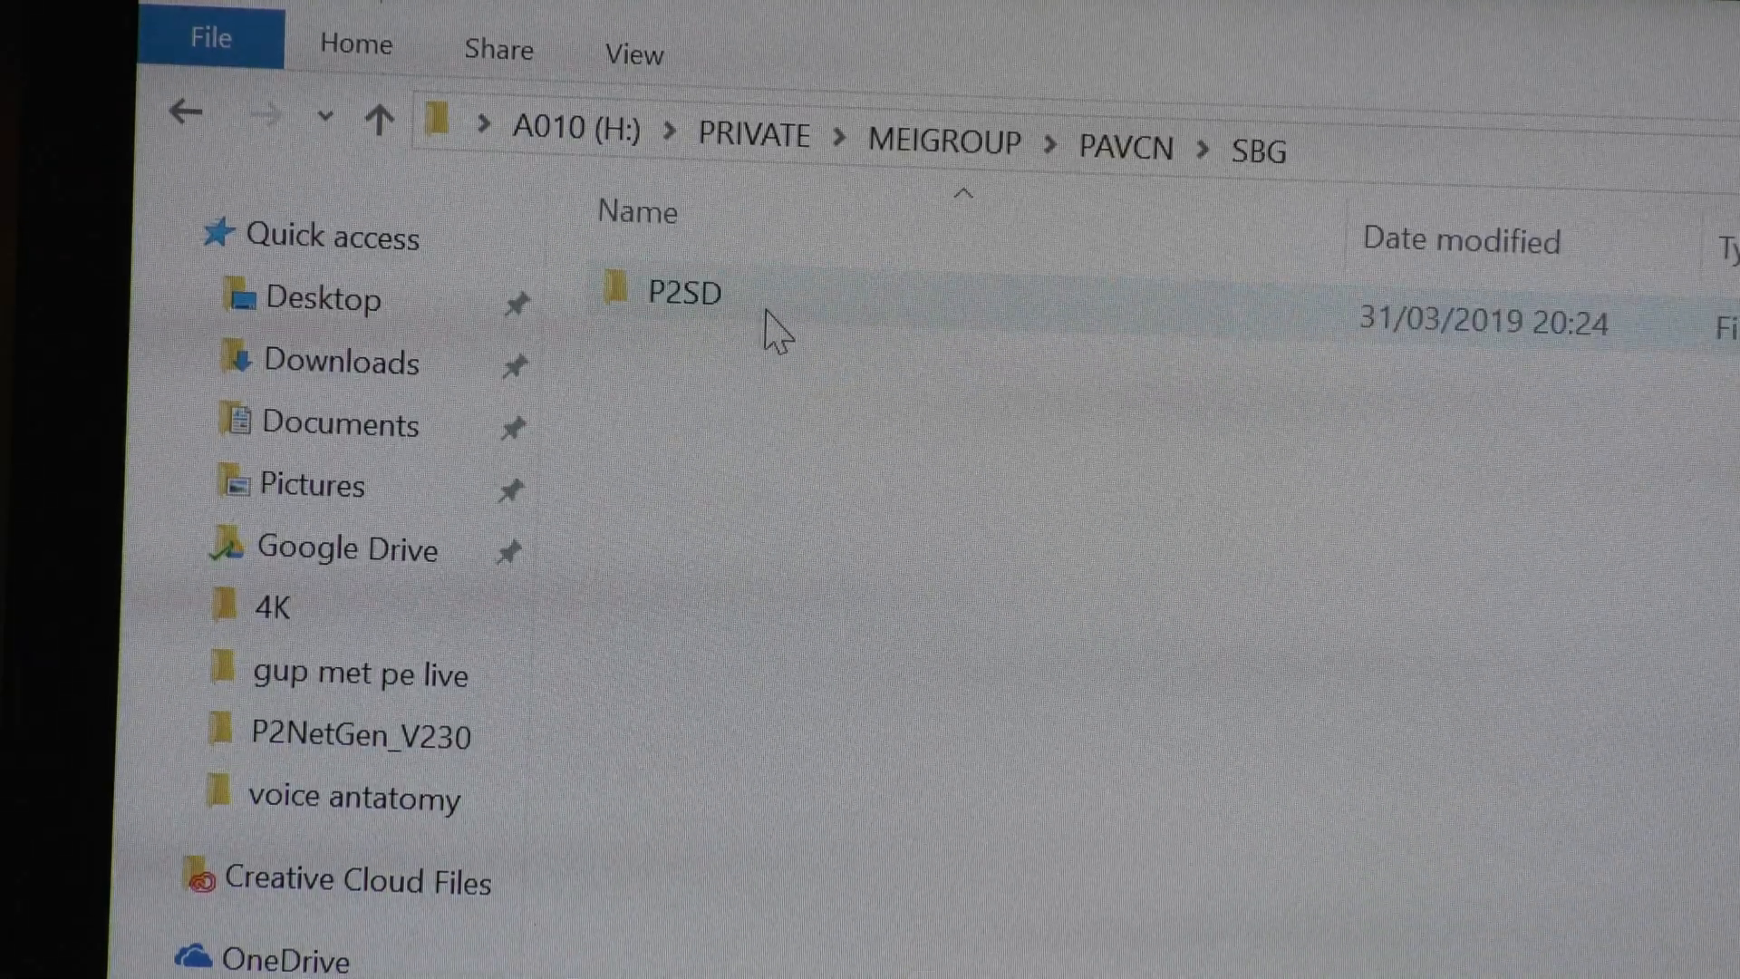
double_click(681, 290)
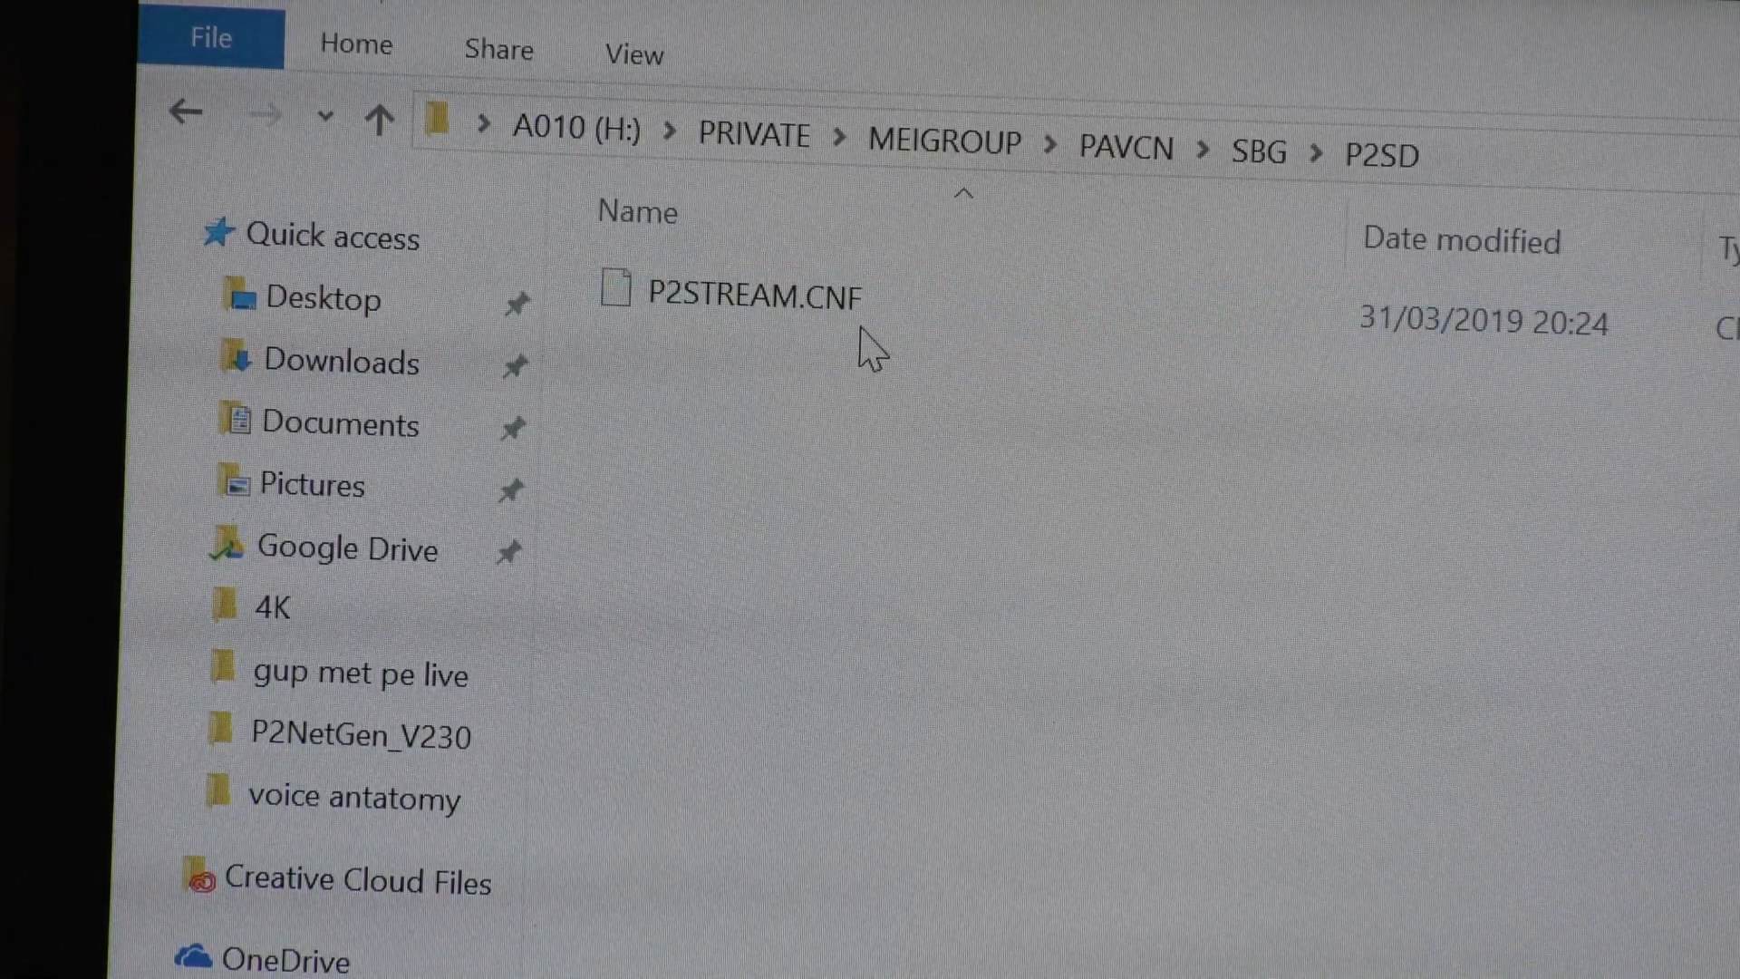
mouse_move(849, 434)
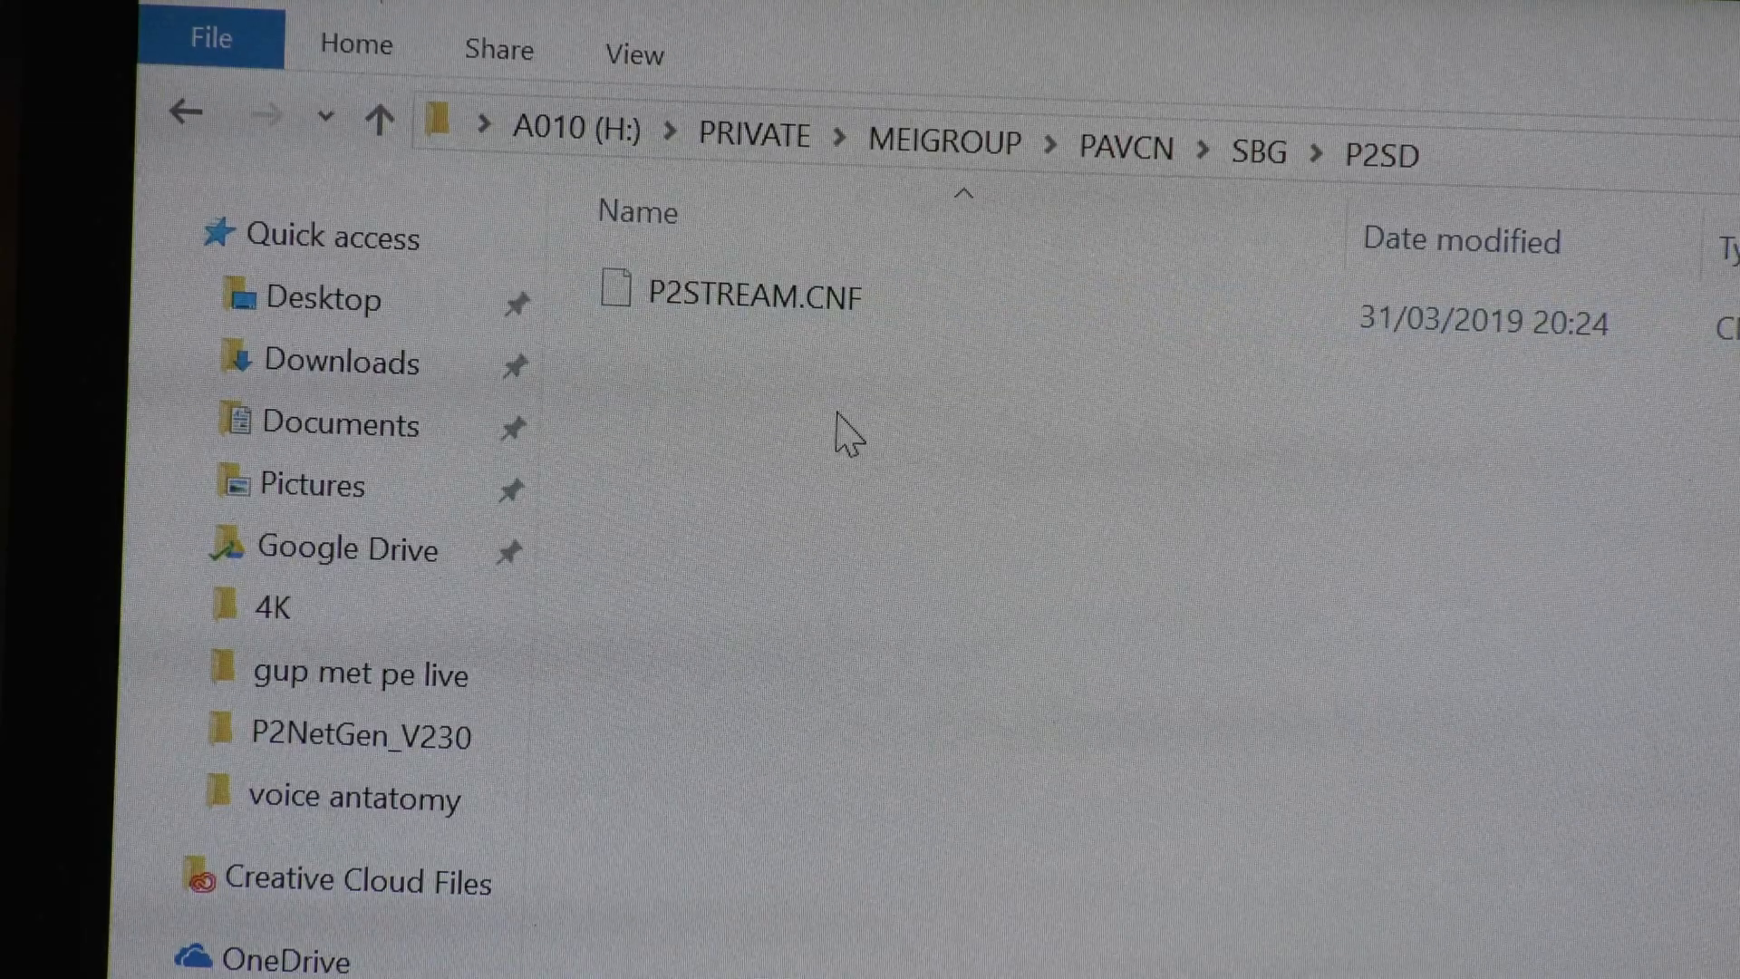
mouse_move(1031, 716)
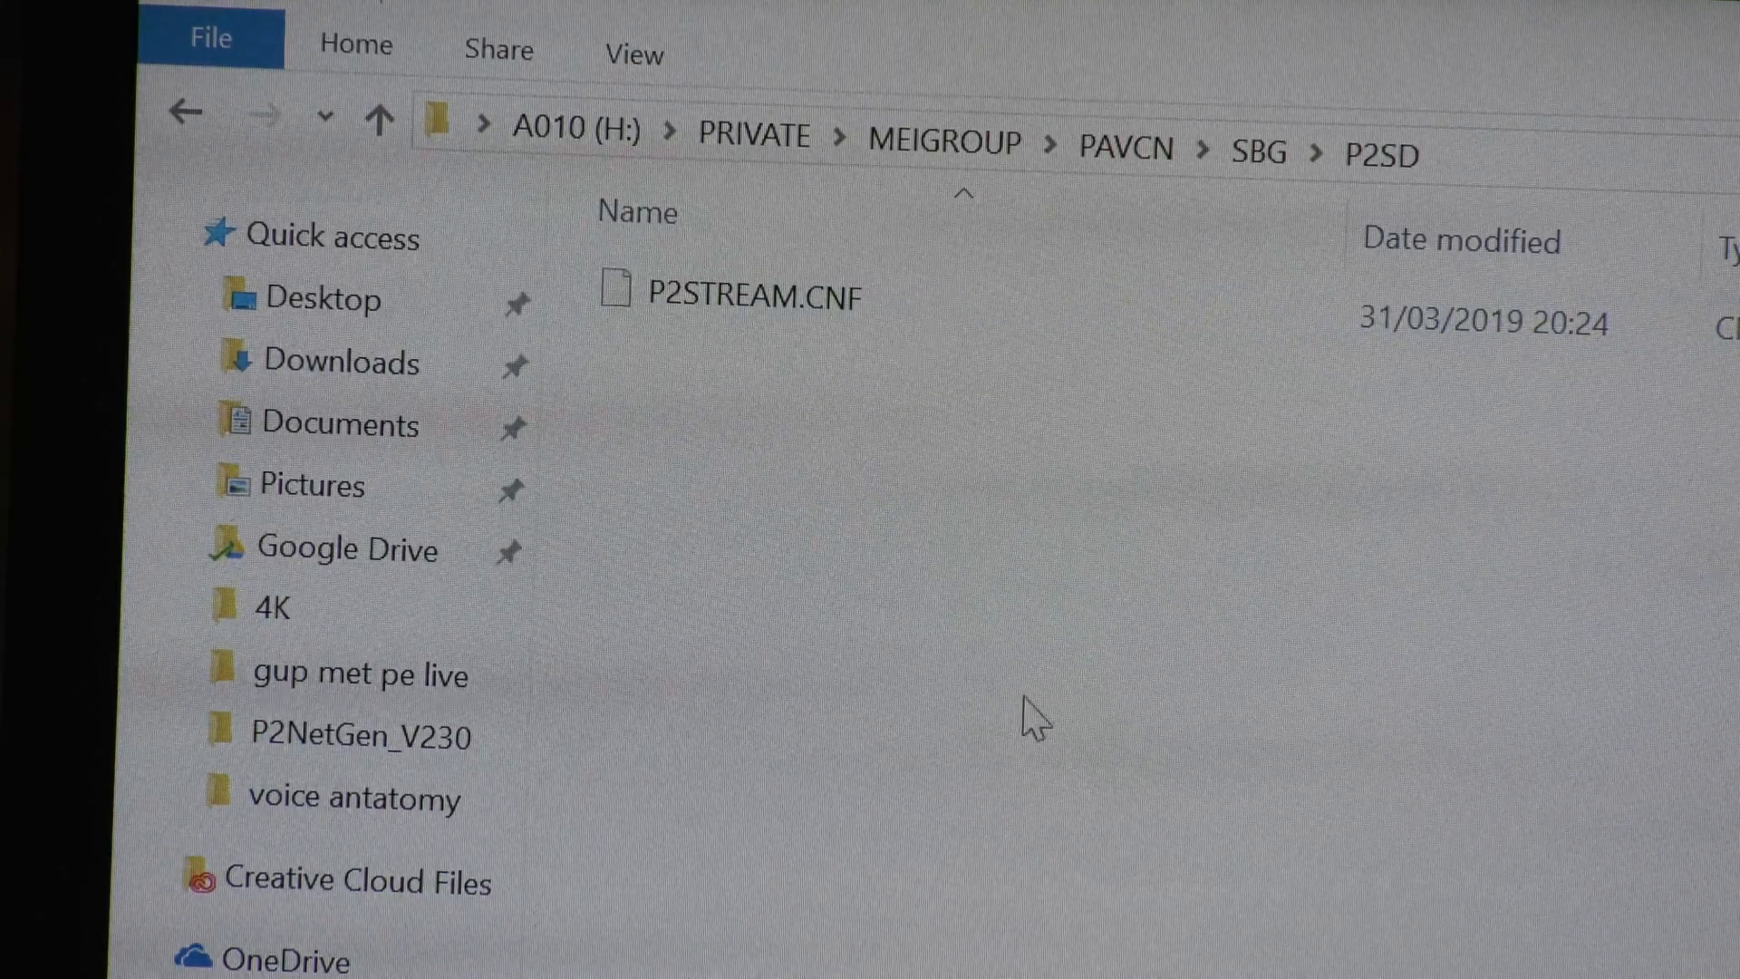